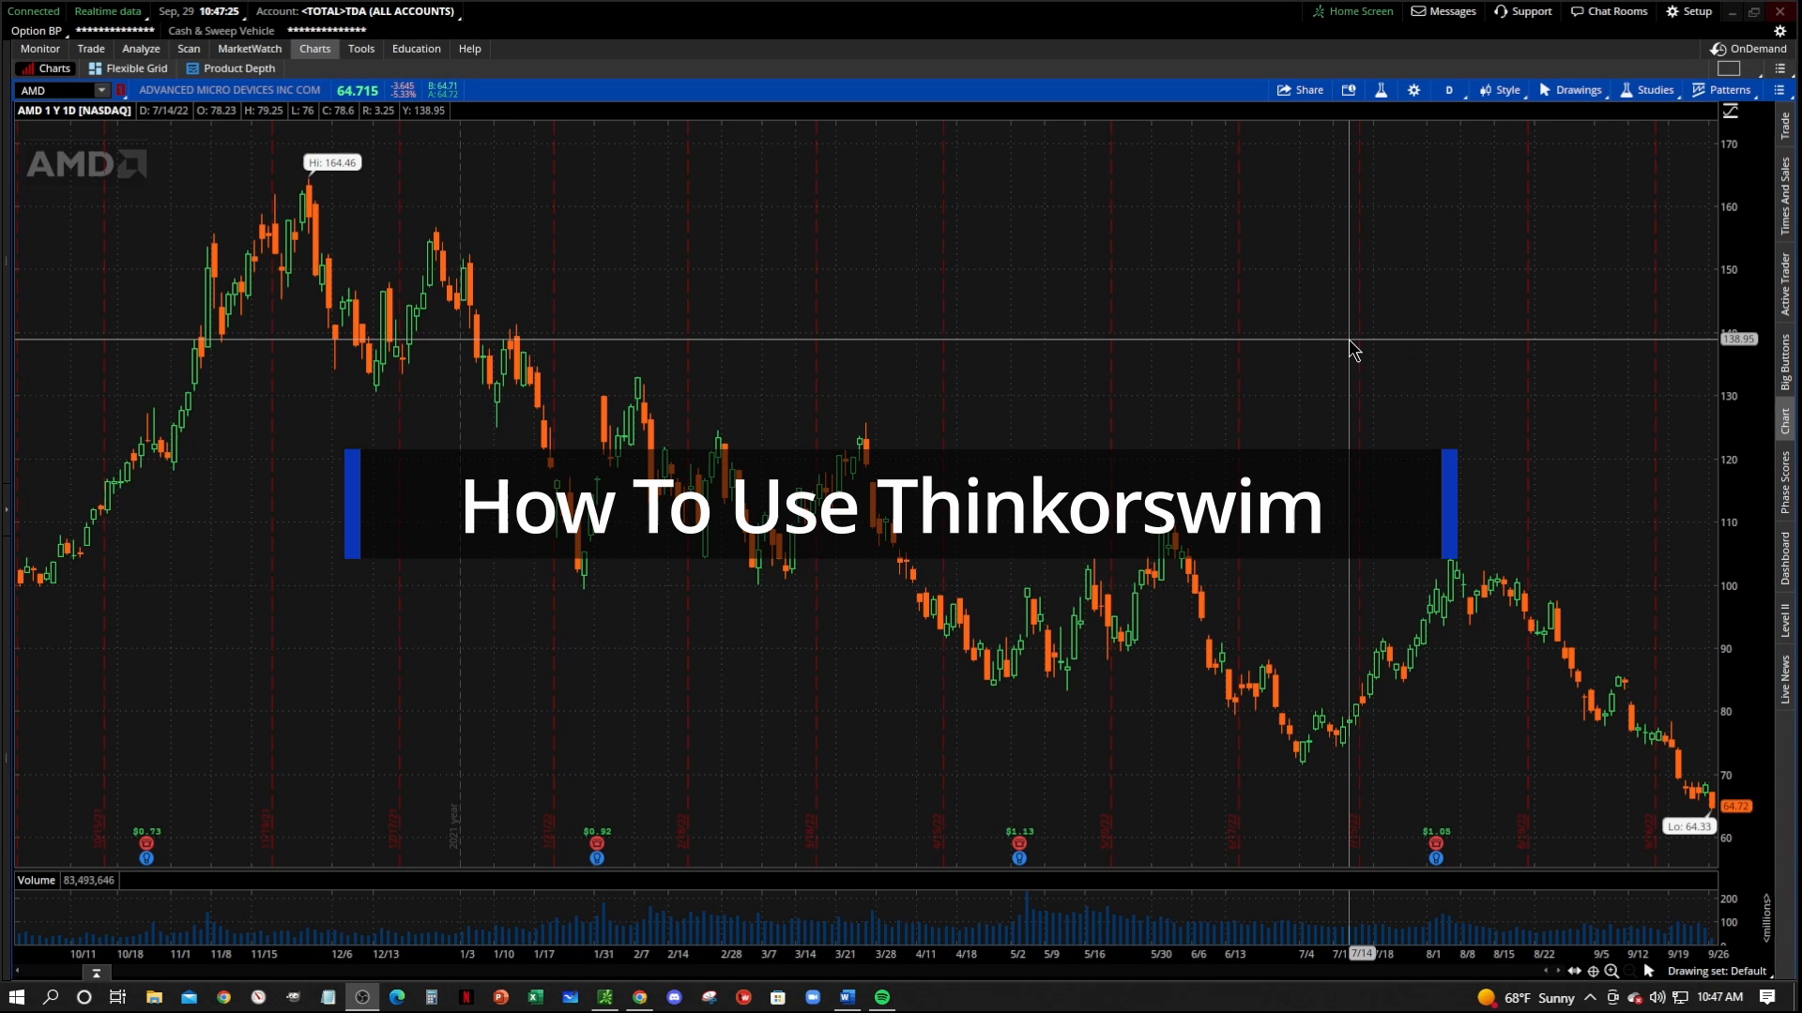
pyautogui.moveTo(1353, 931)
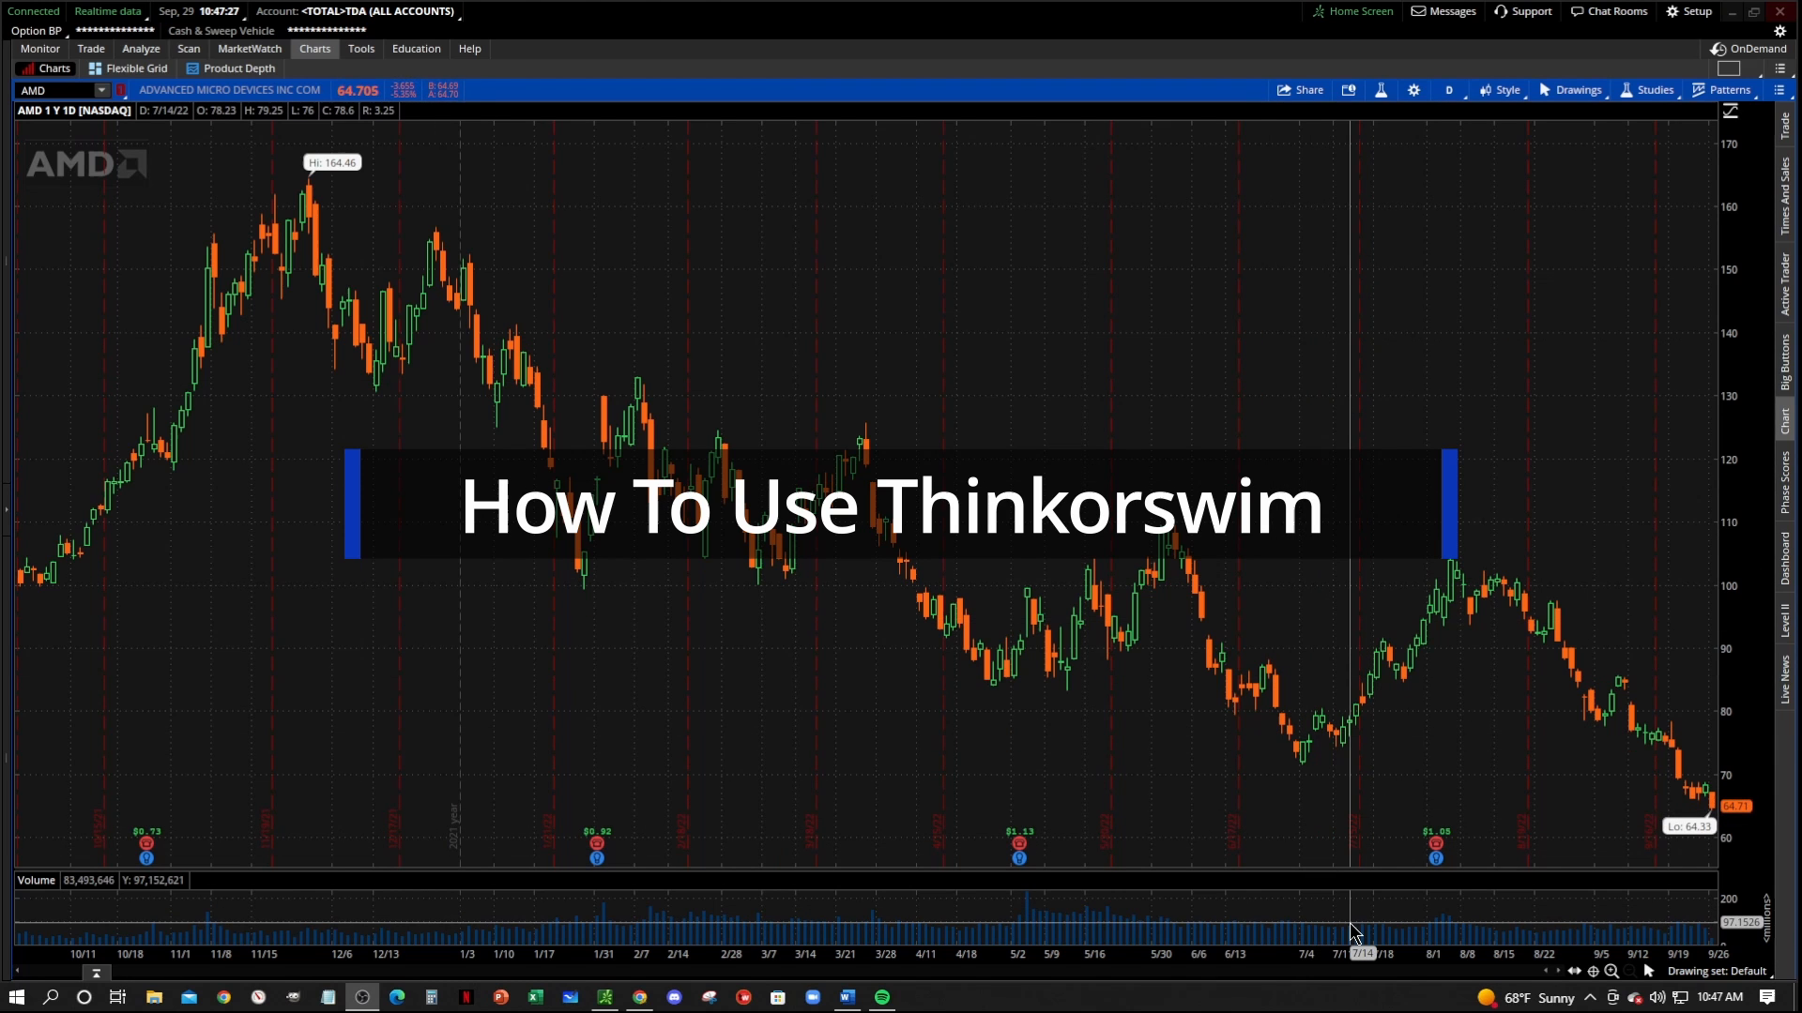